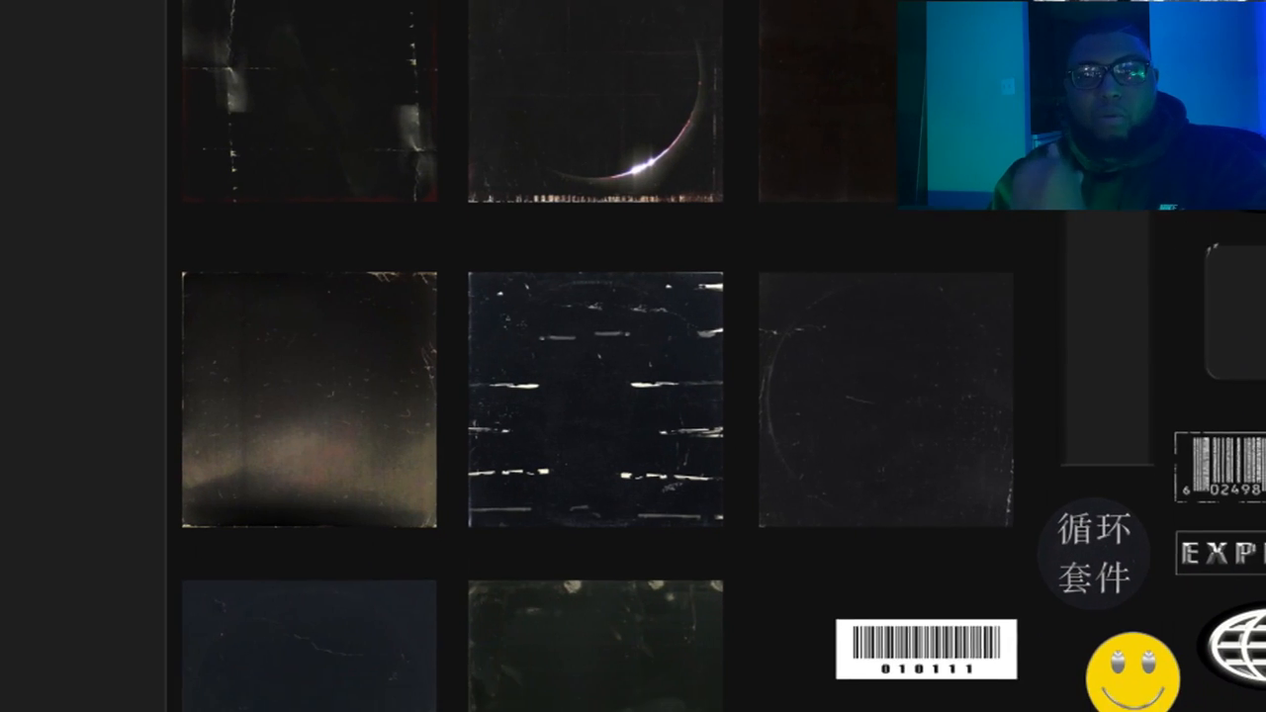
- Scroll the textures grid to view more of the dark grunge texture thumbnails
scroll("down", 3)
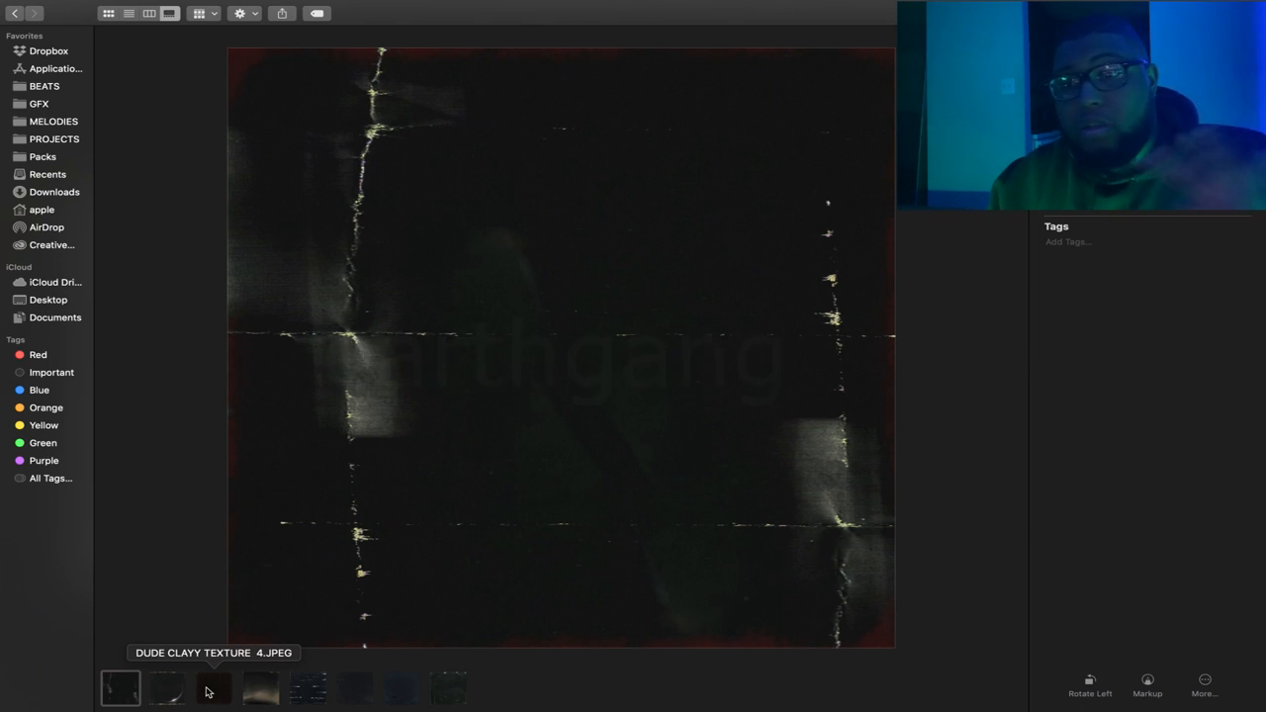
- Preview the eclipse-arc, speckled, scratched, white-streaked and smudged textures in turn
left_click(170, 681)
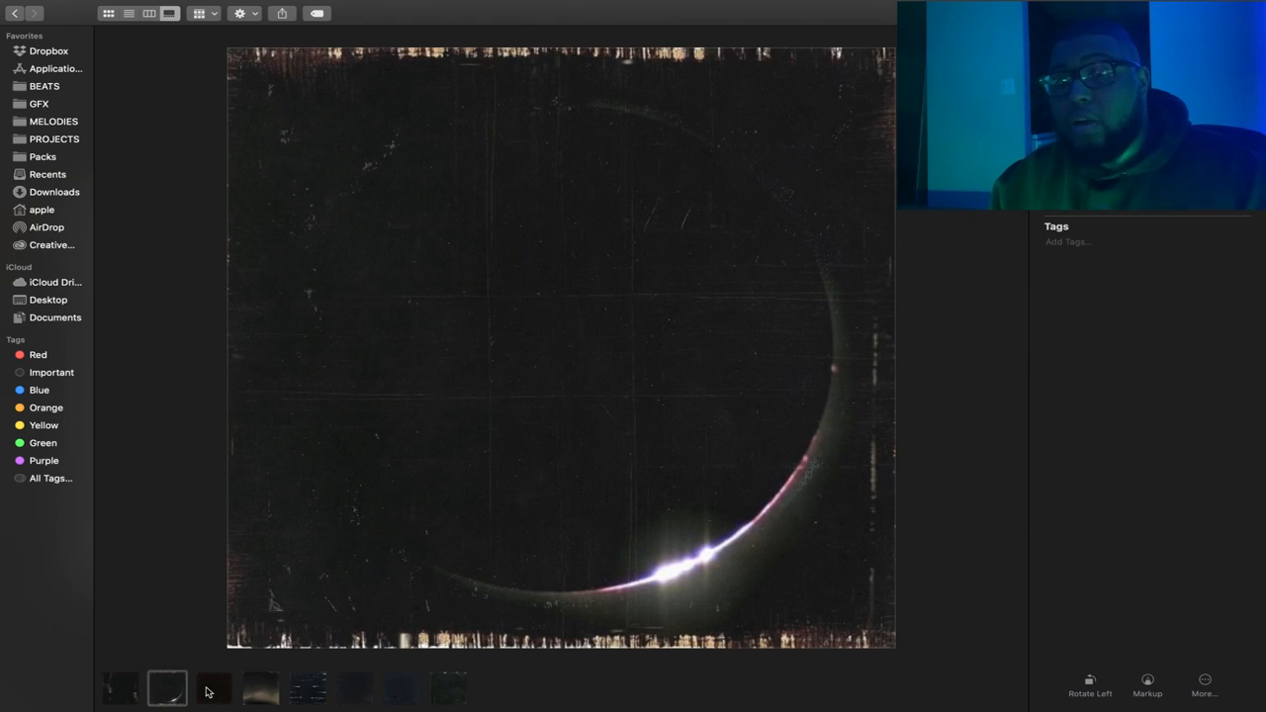
left_click(208, 689)
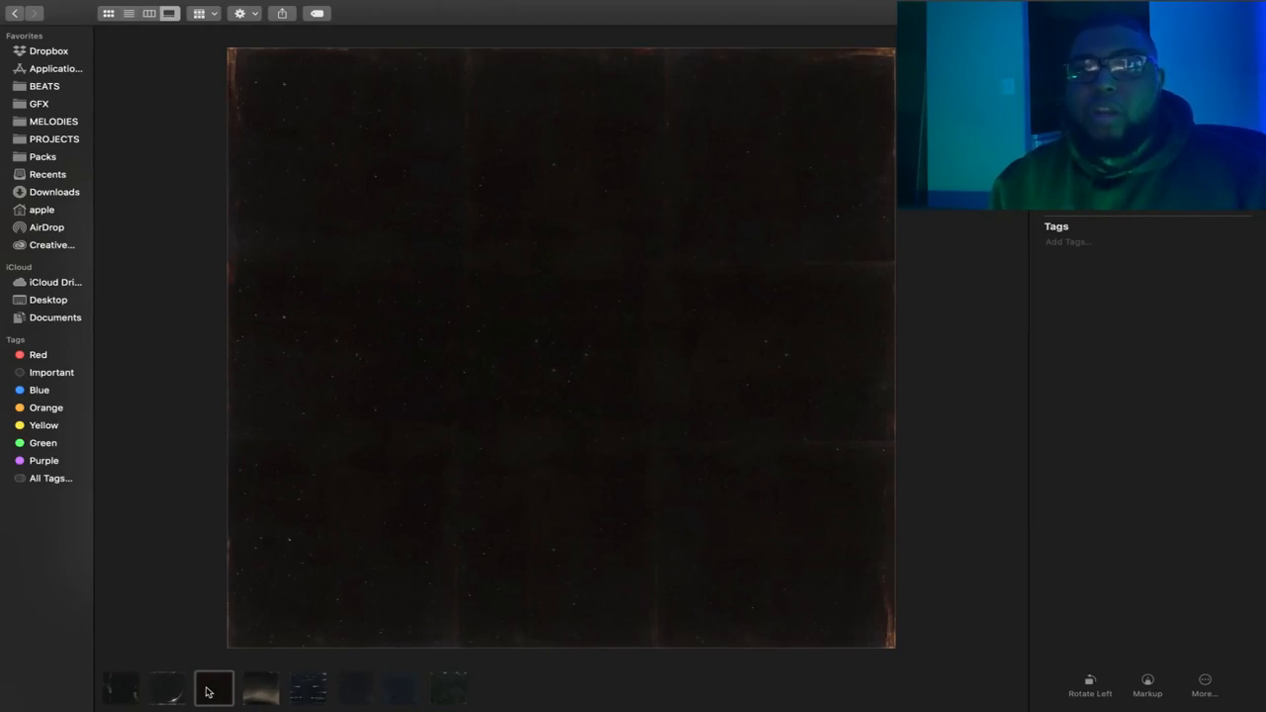
left_click(261, 689)
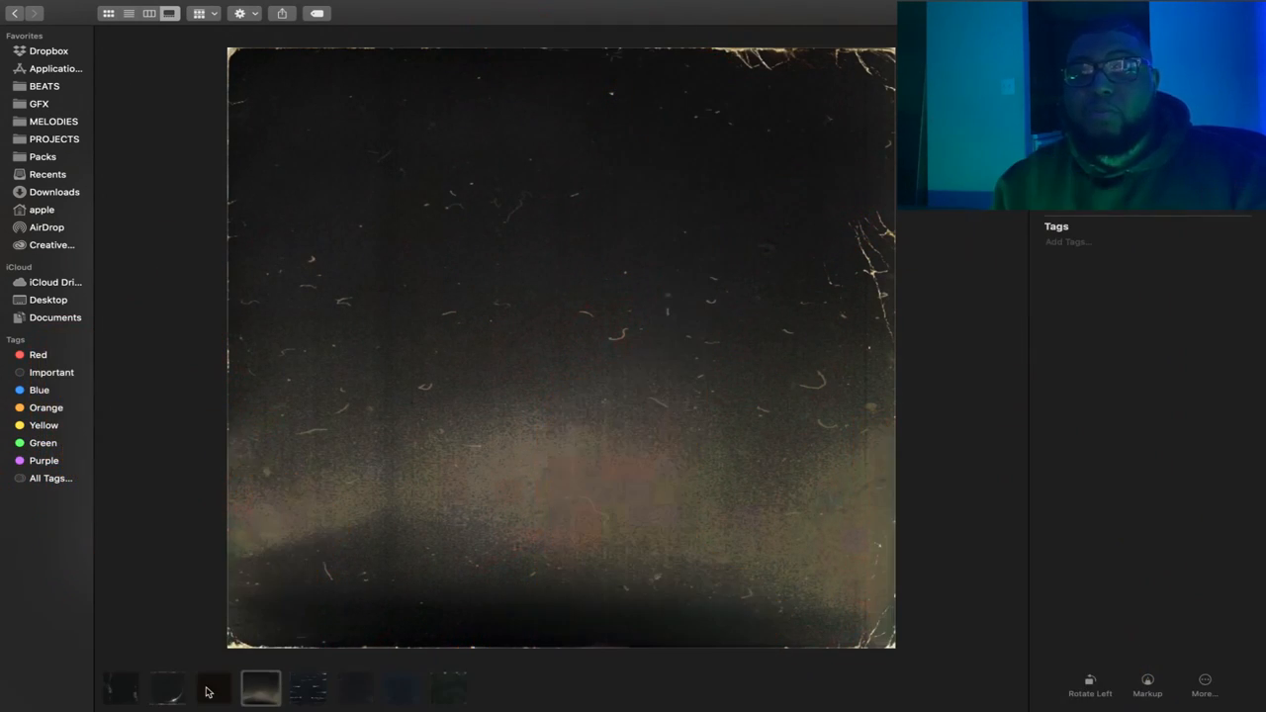
left_click(308, 690)
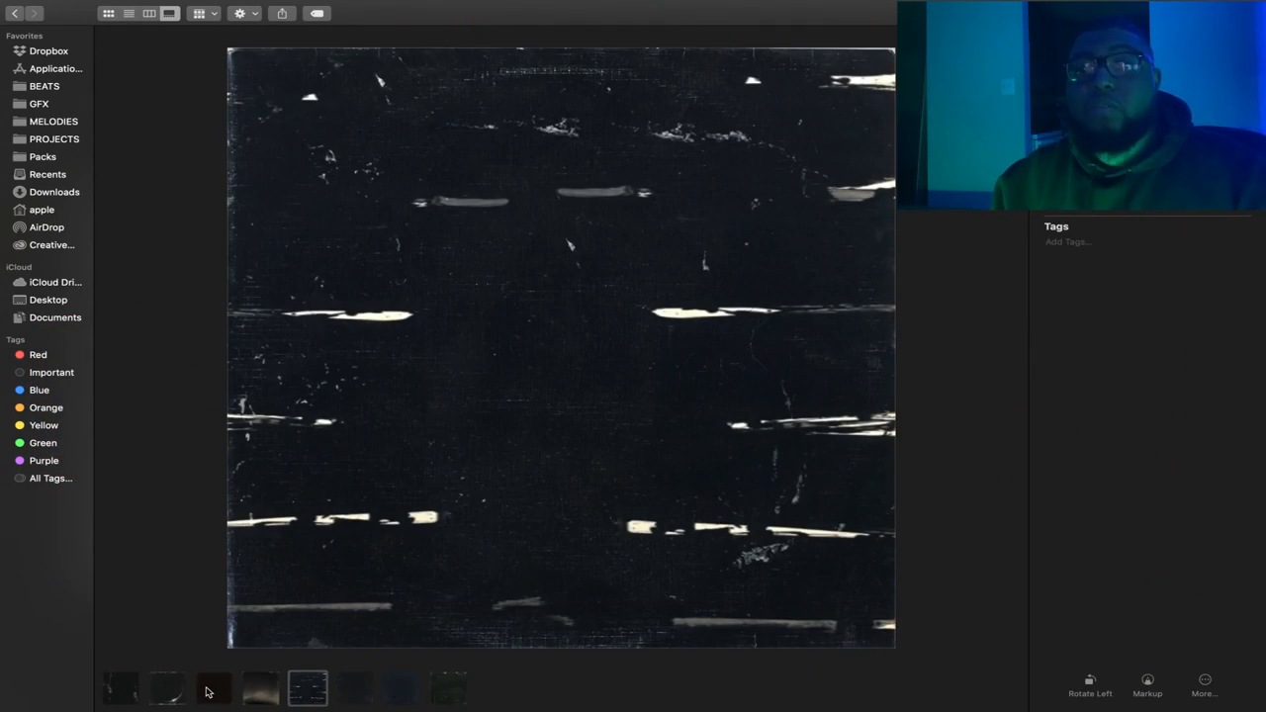
left_click(354, 690)
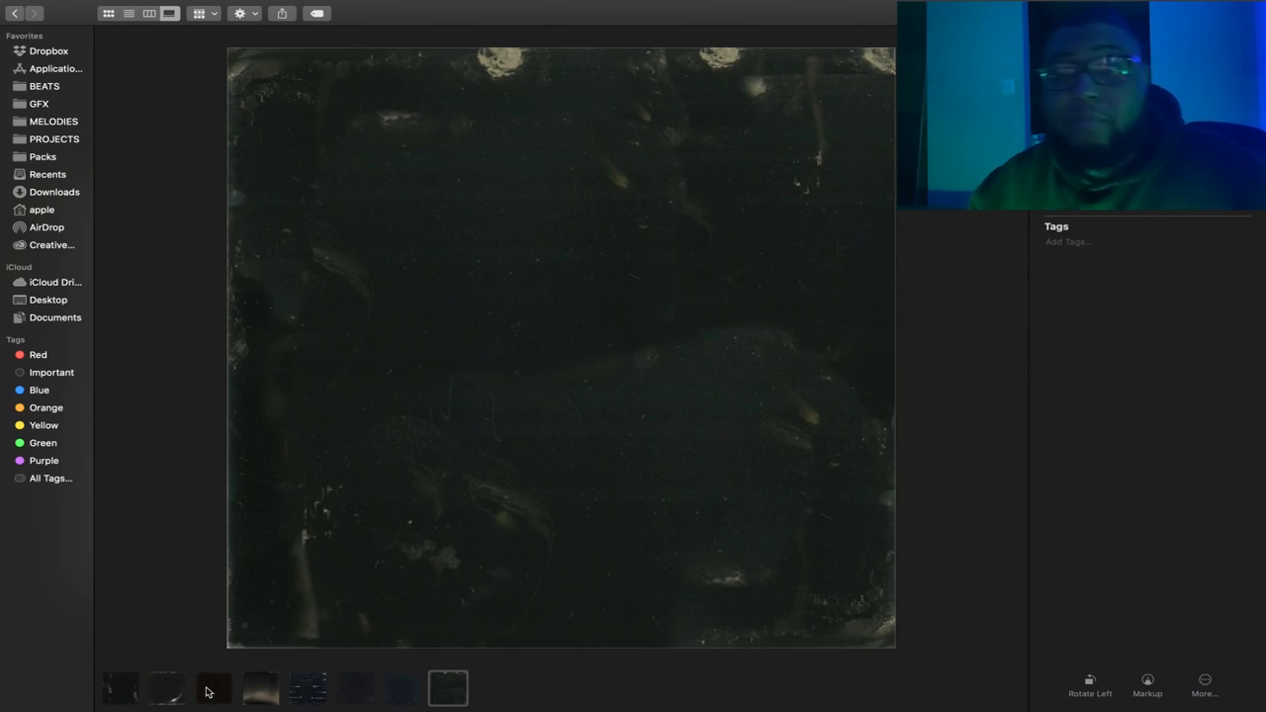
mouse_move(277, 520)
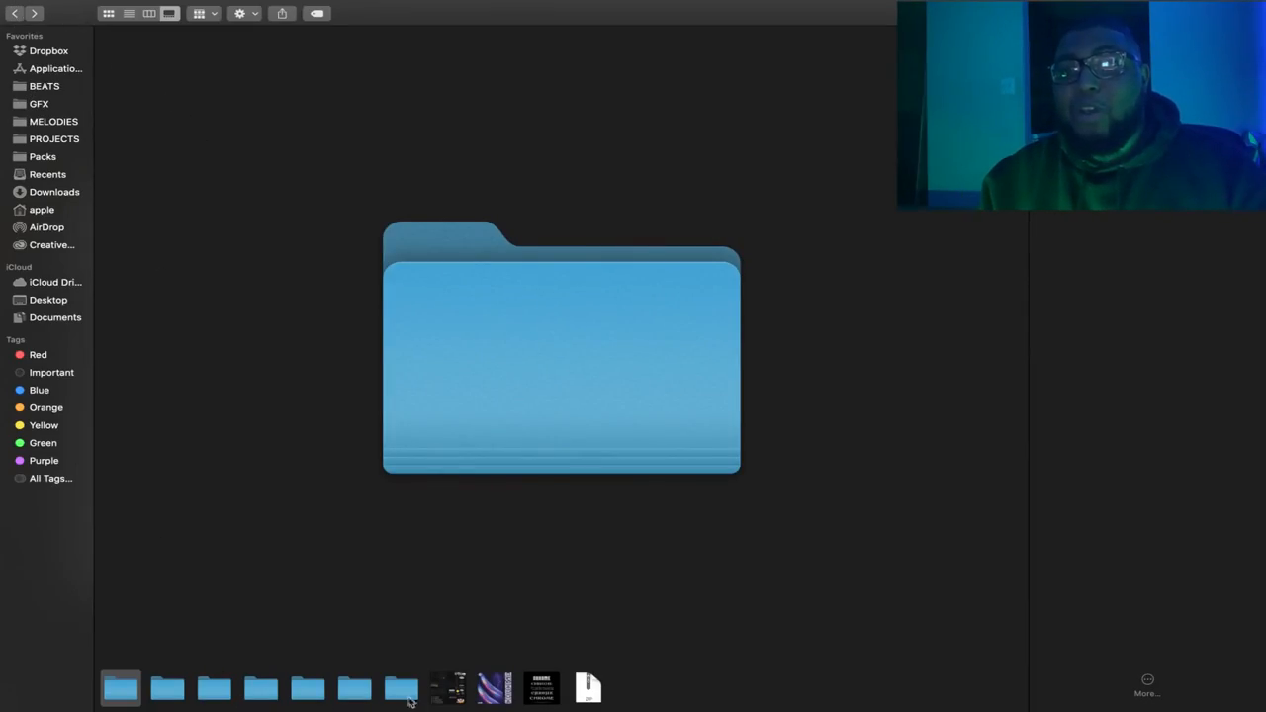
- Preview the CHROME COVER.png kit artwork large in the top folder
left_click(487, 685)
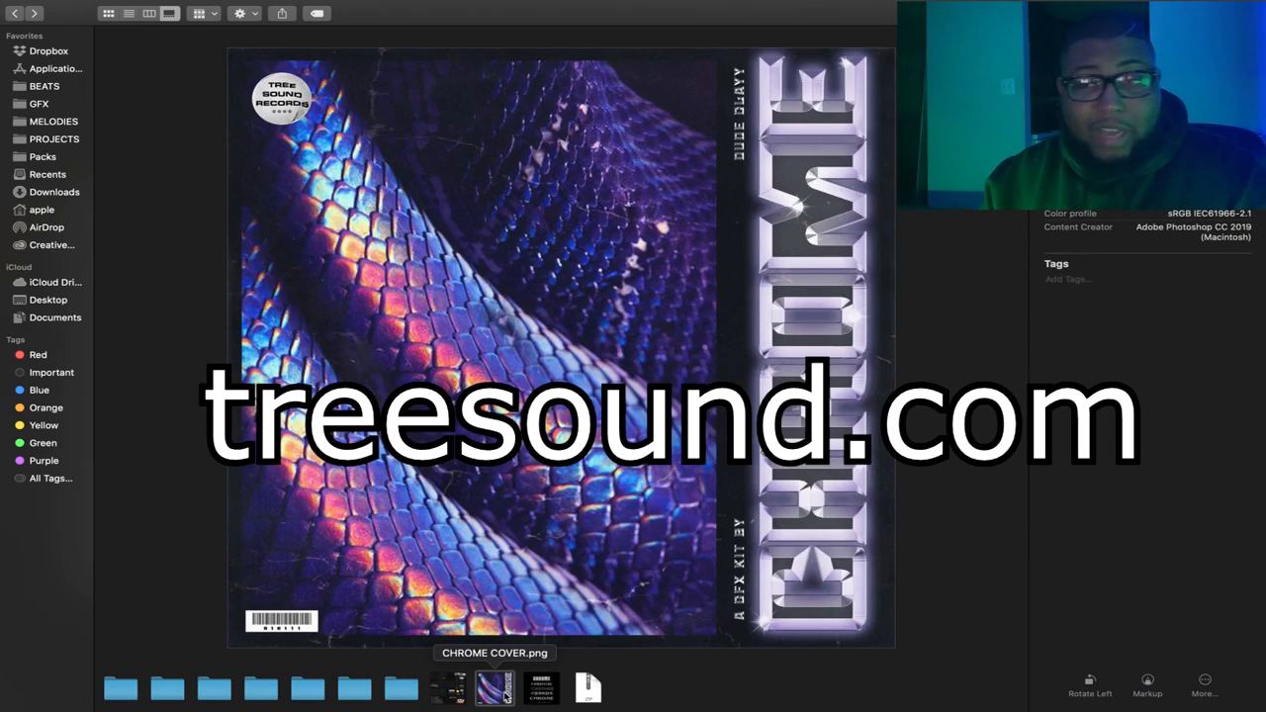